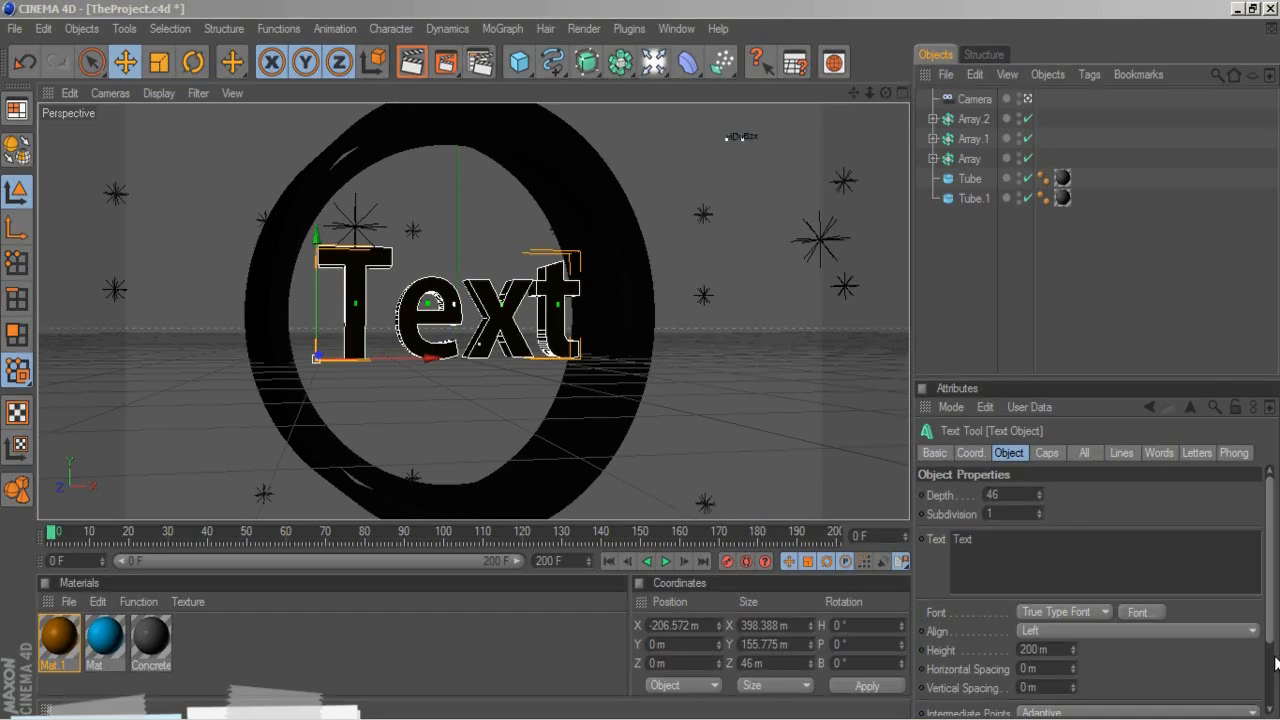
pyautogui.moveTo(1176, 14)
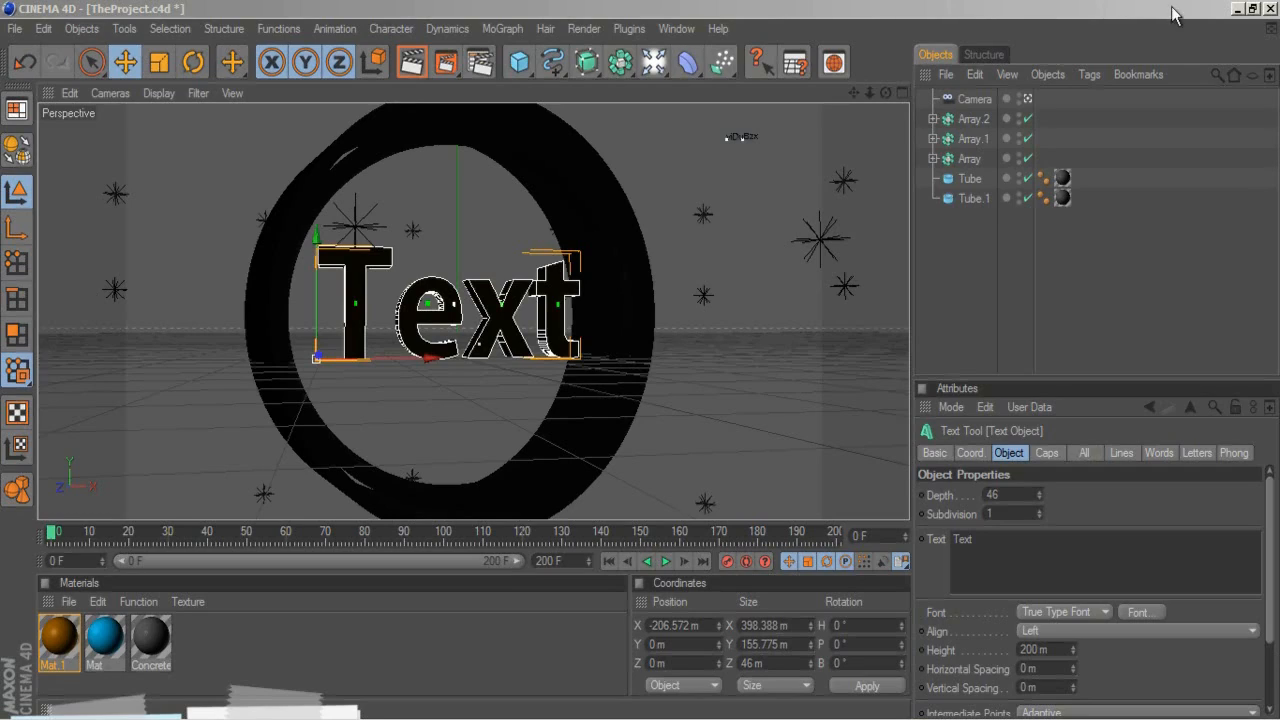
# Select the extruded text object and replace its Text field wording with 'TEXT'.
pyautogui.click(1012, 316)
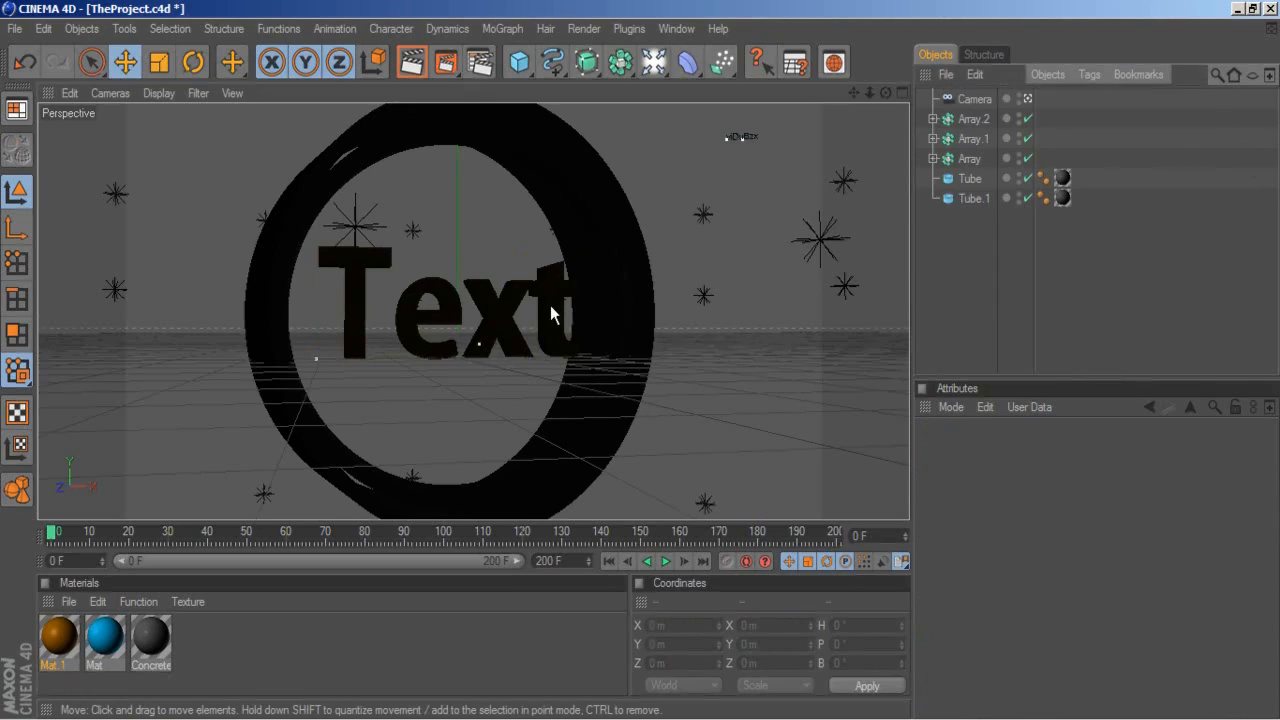
pyautogui.click(450, 300)
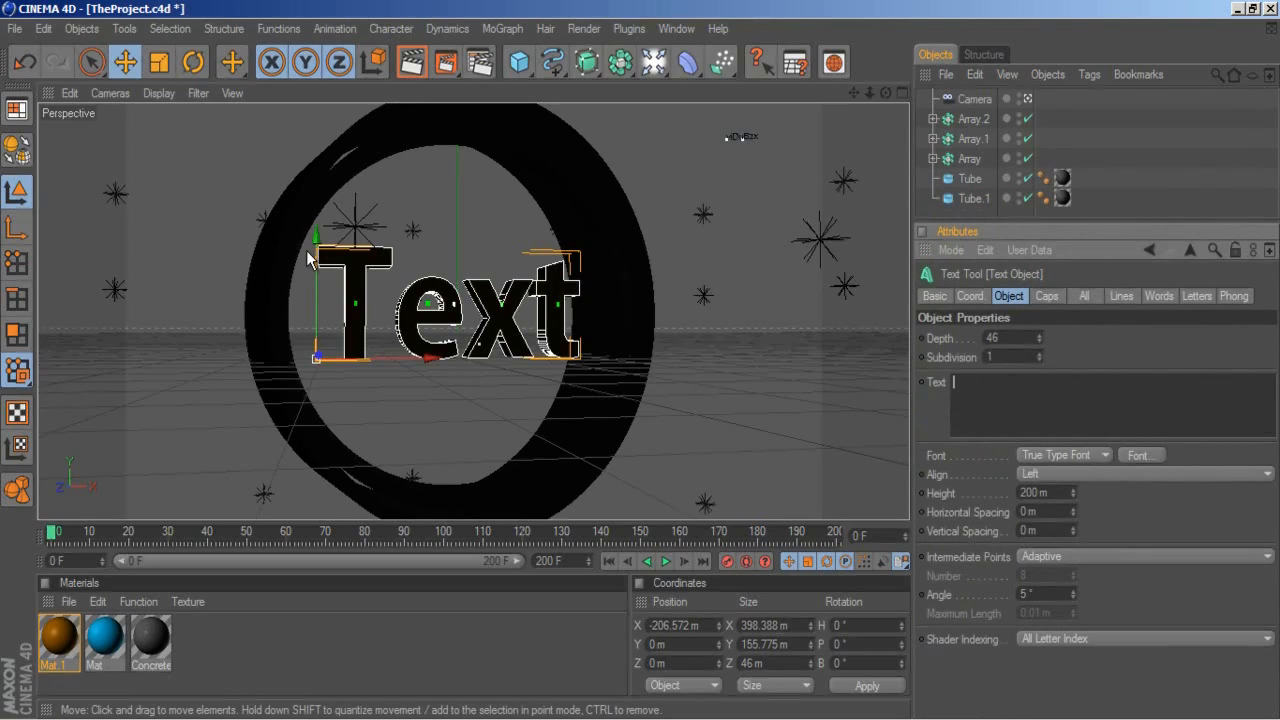
pyautogui.write('TE')
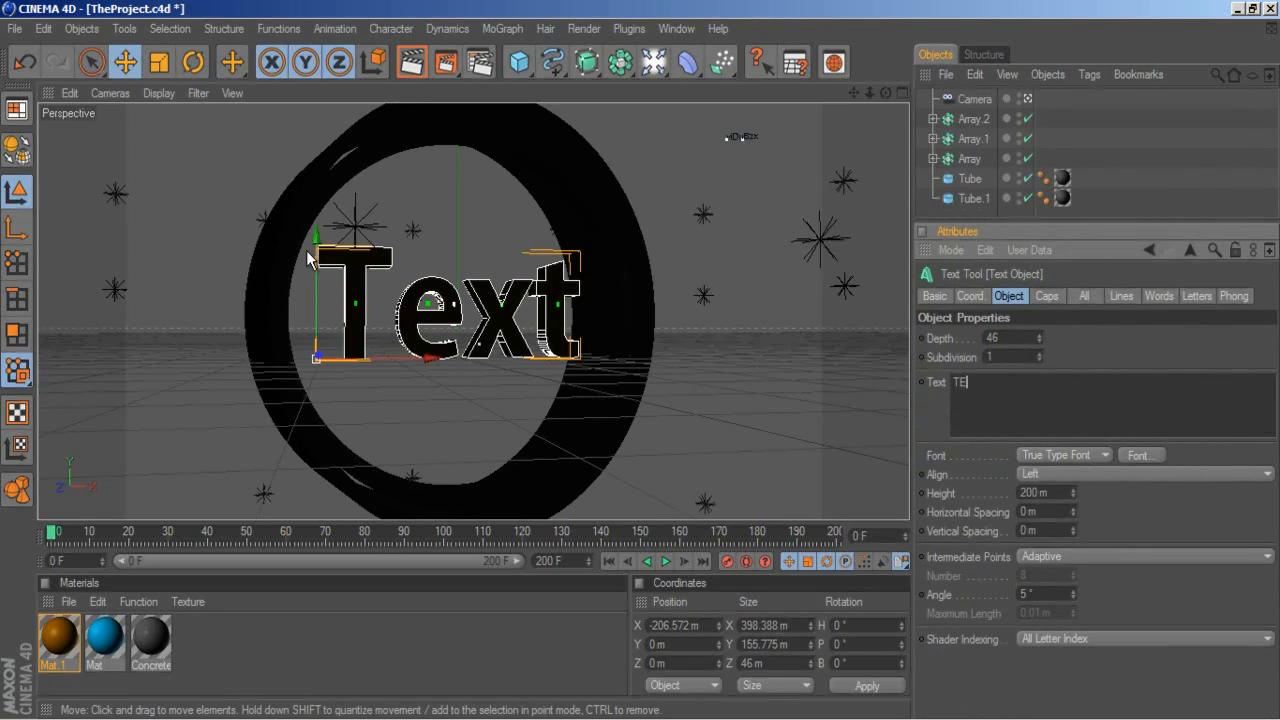
pyautogui.write('XT')
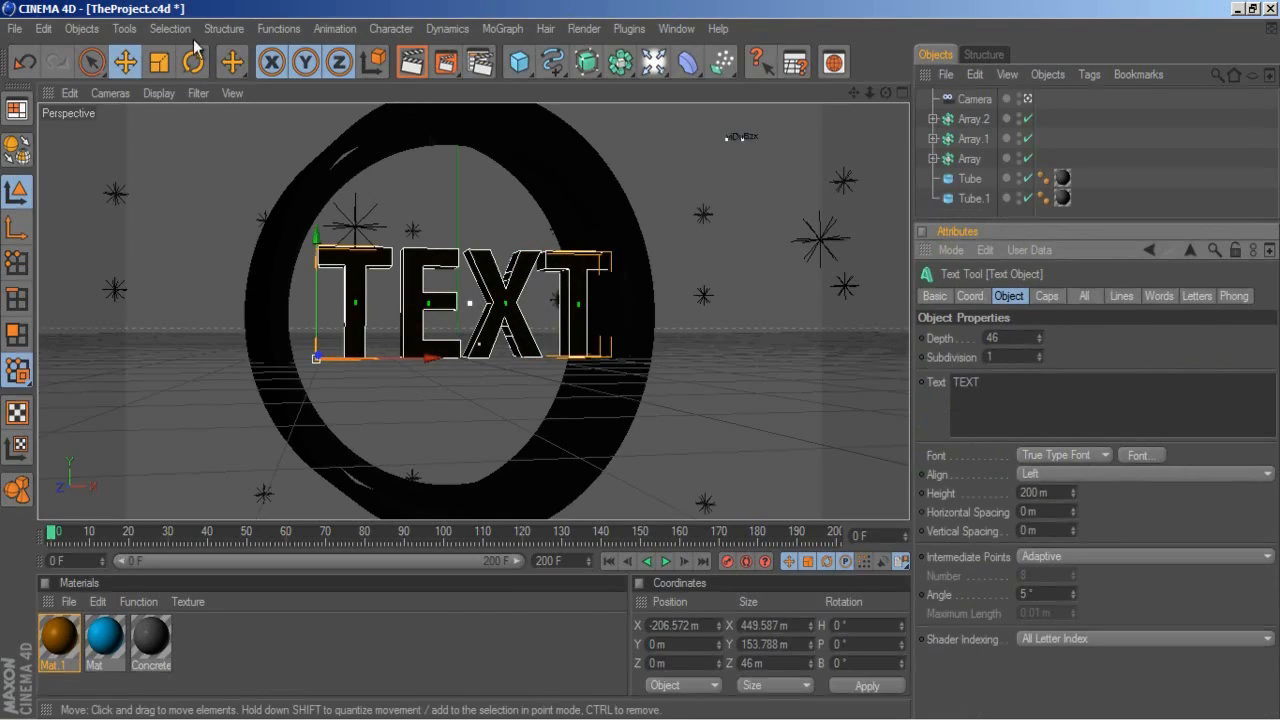
pyautogui.moveTo(324, 28)
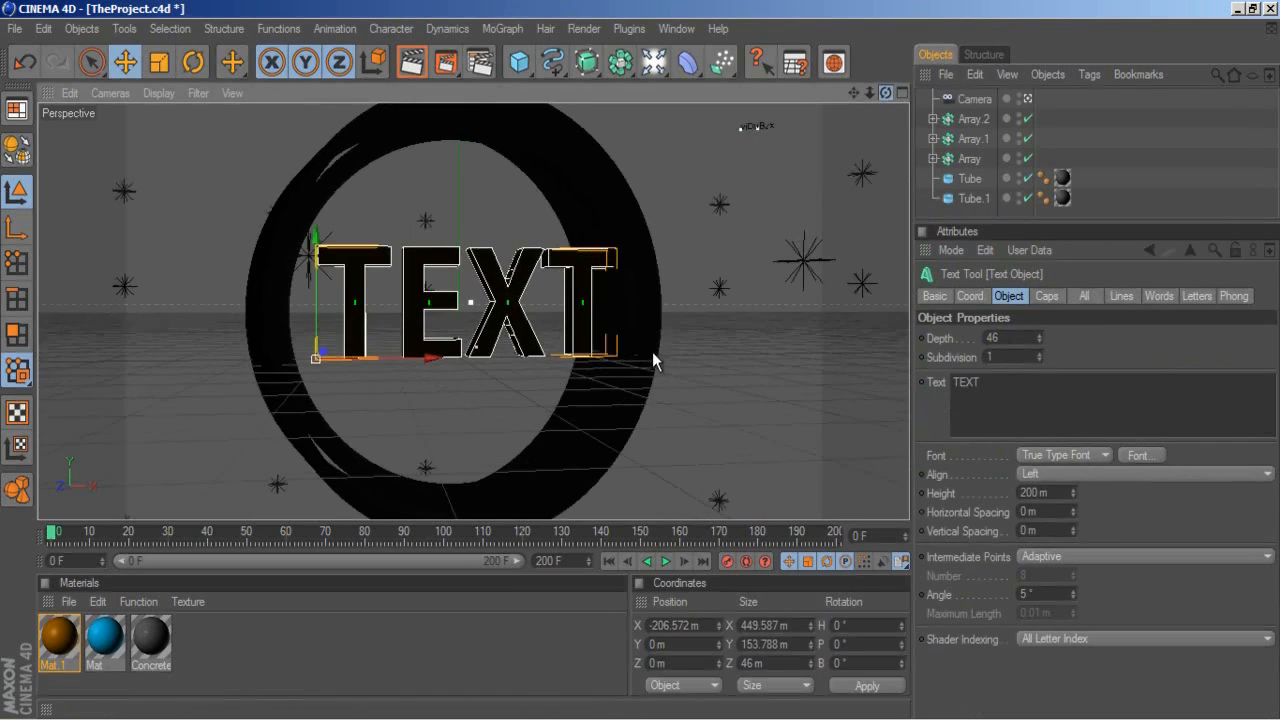
# Reduce the TEXT height to 170 m and drag it along X to sit centred in the ring.
pyautogui.moveTo(650, 360); pyautogui.dragTo(600, 376)
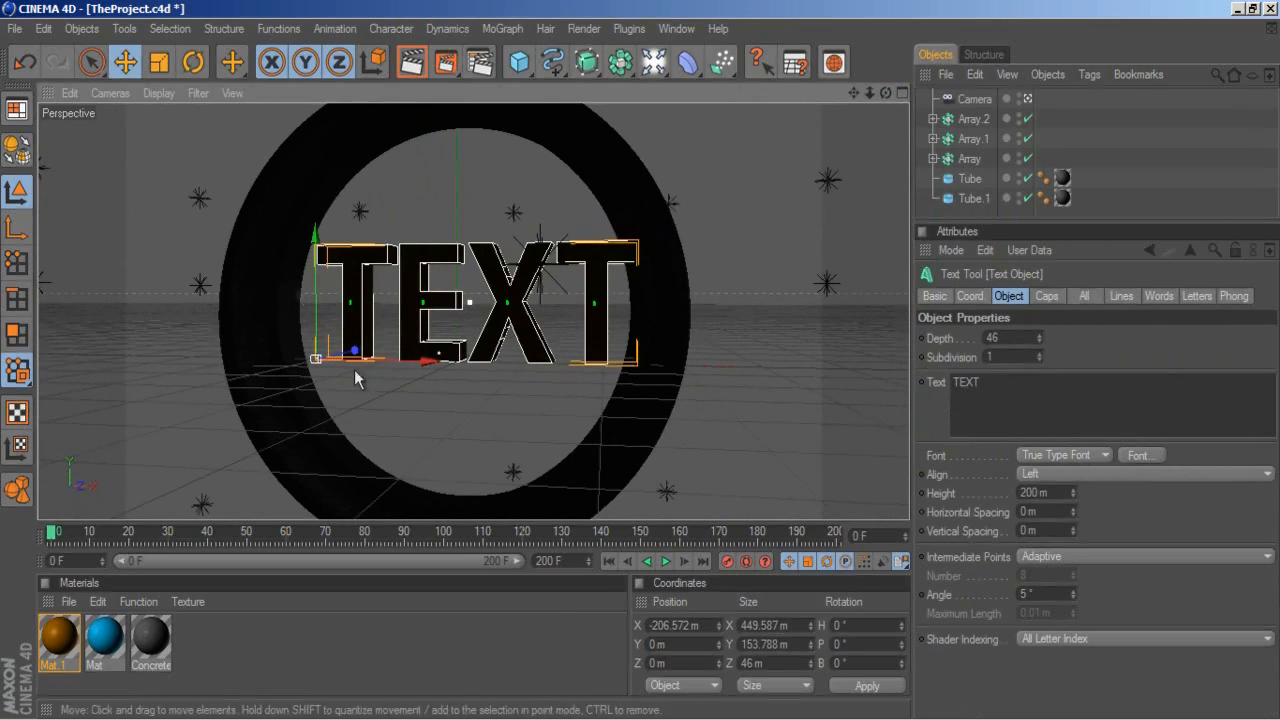
pyautogui.moveTo(1036, 344)
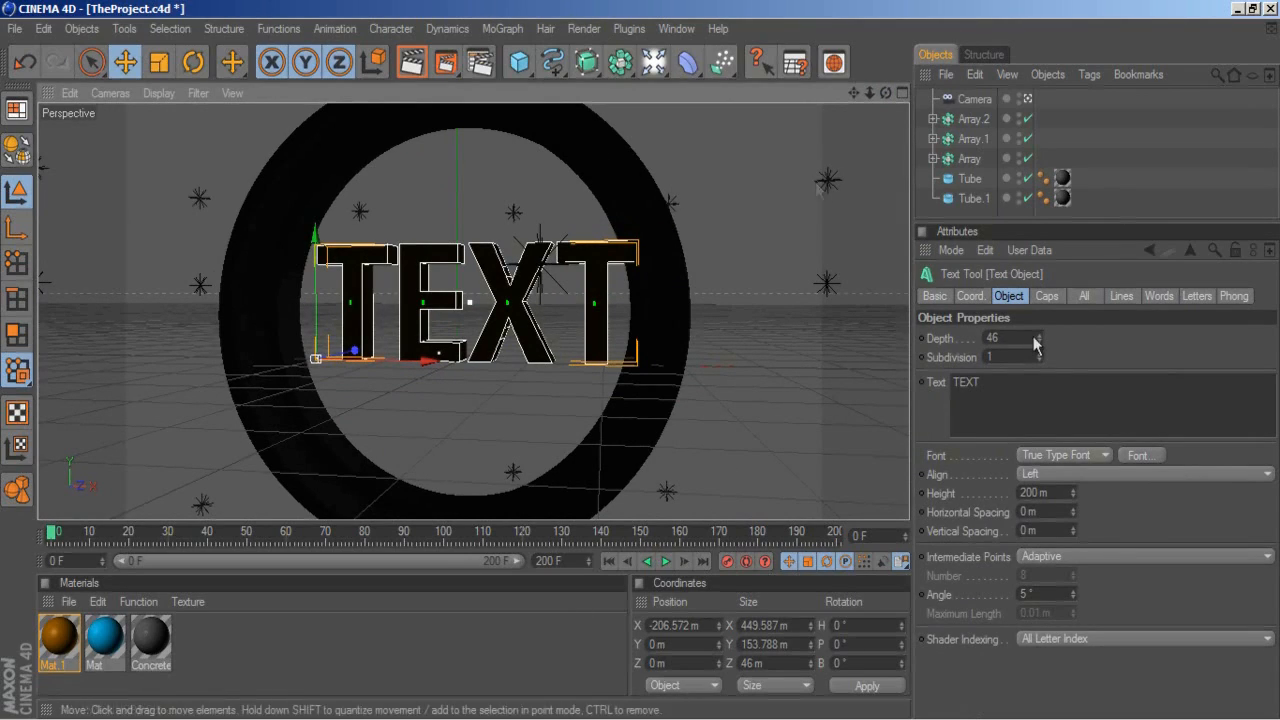
pyautogui.moveTo(1078, 504)
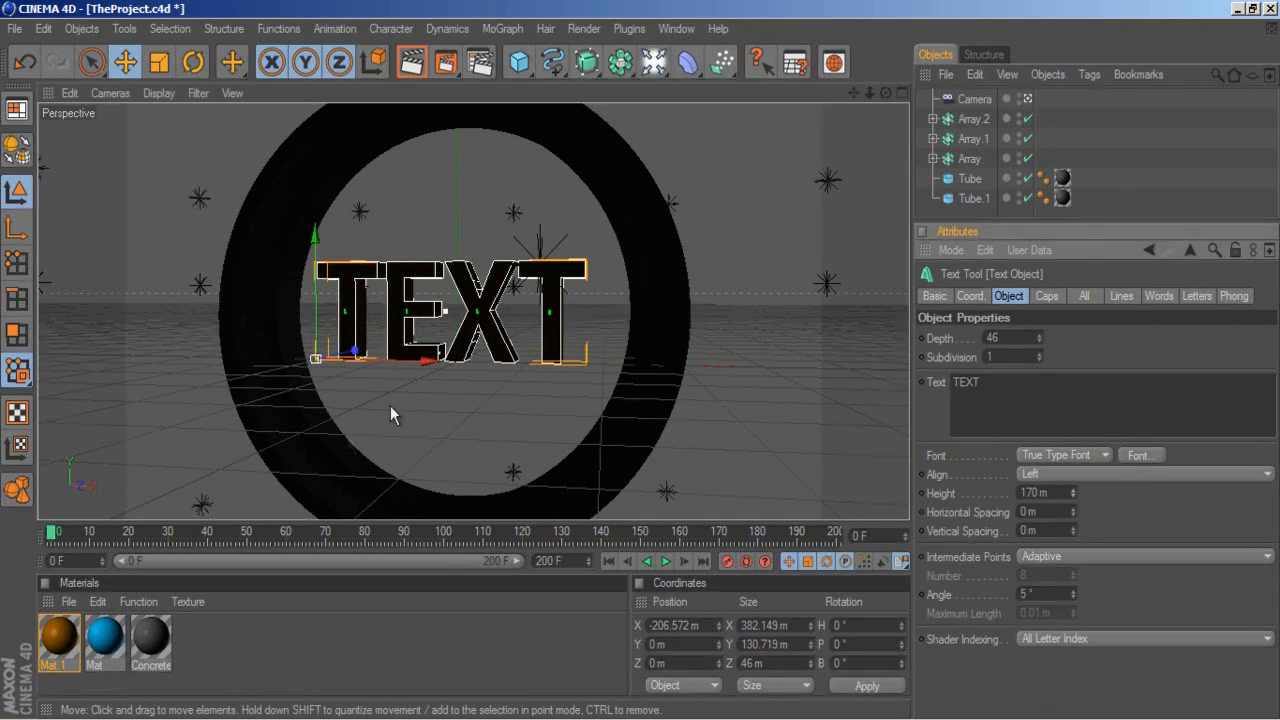
pyautogui.moveTo(390, 414); pyautogui.dragTo(636, 370)
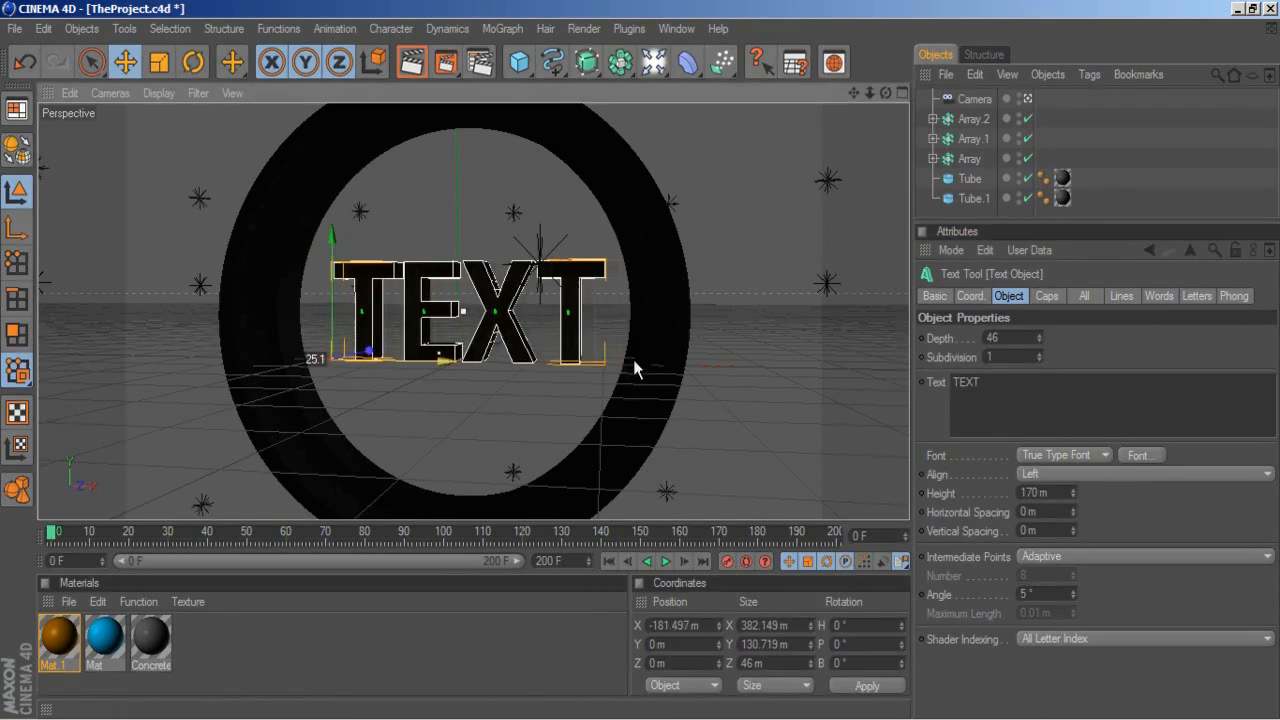
pyautogui.moveTo(470, 310); pyautogui.dragTo(440, 310)
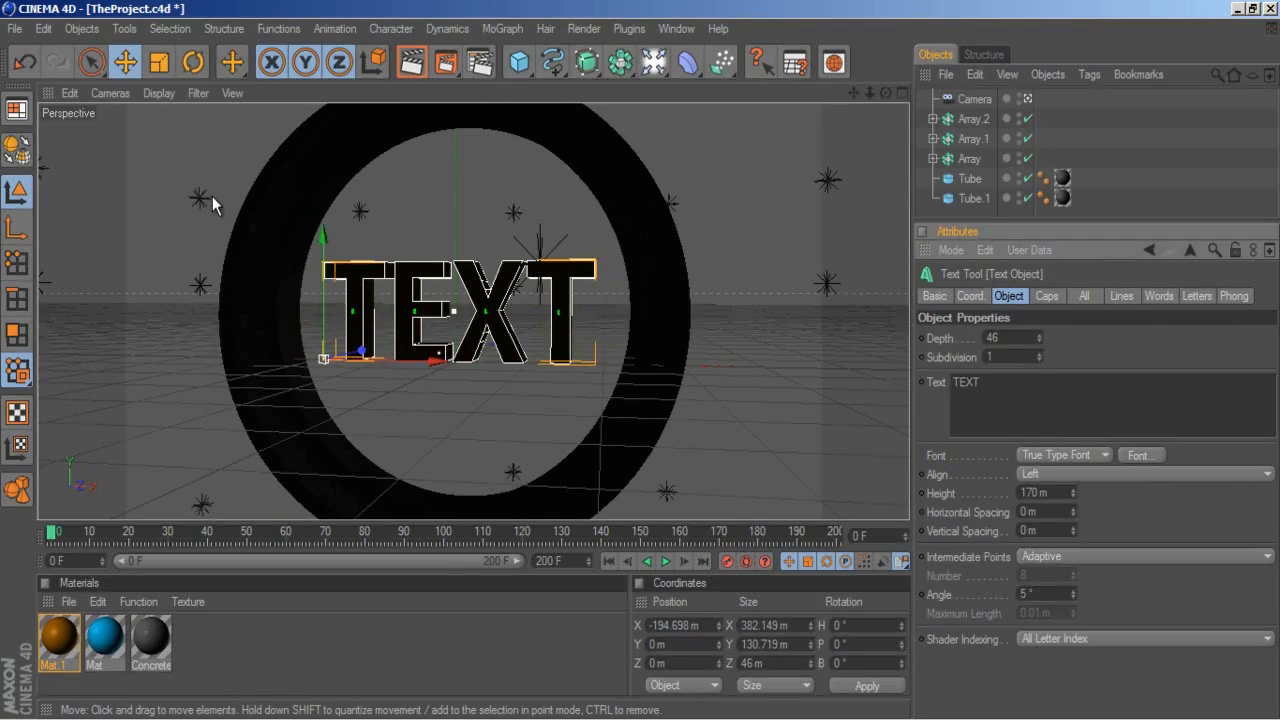
pyautogui.moveTo(374, 96)
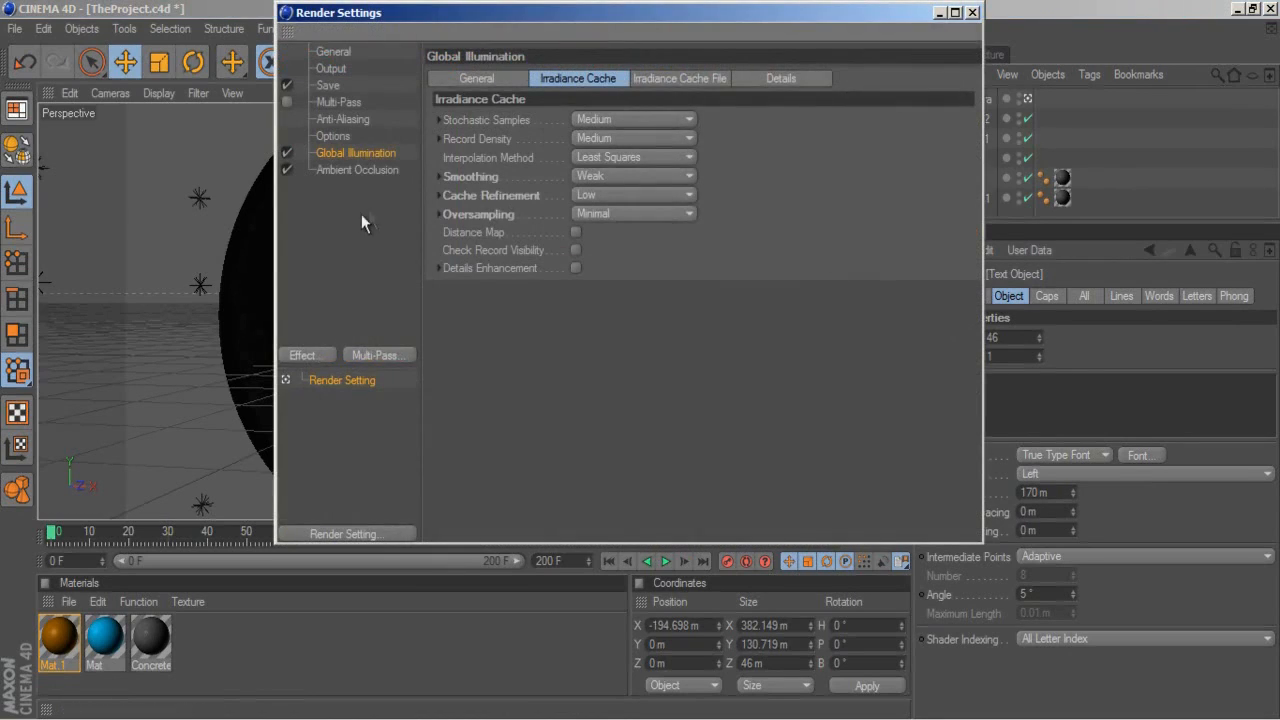
pyautogui.moveTo(1024, 8)
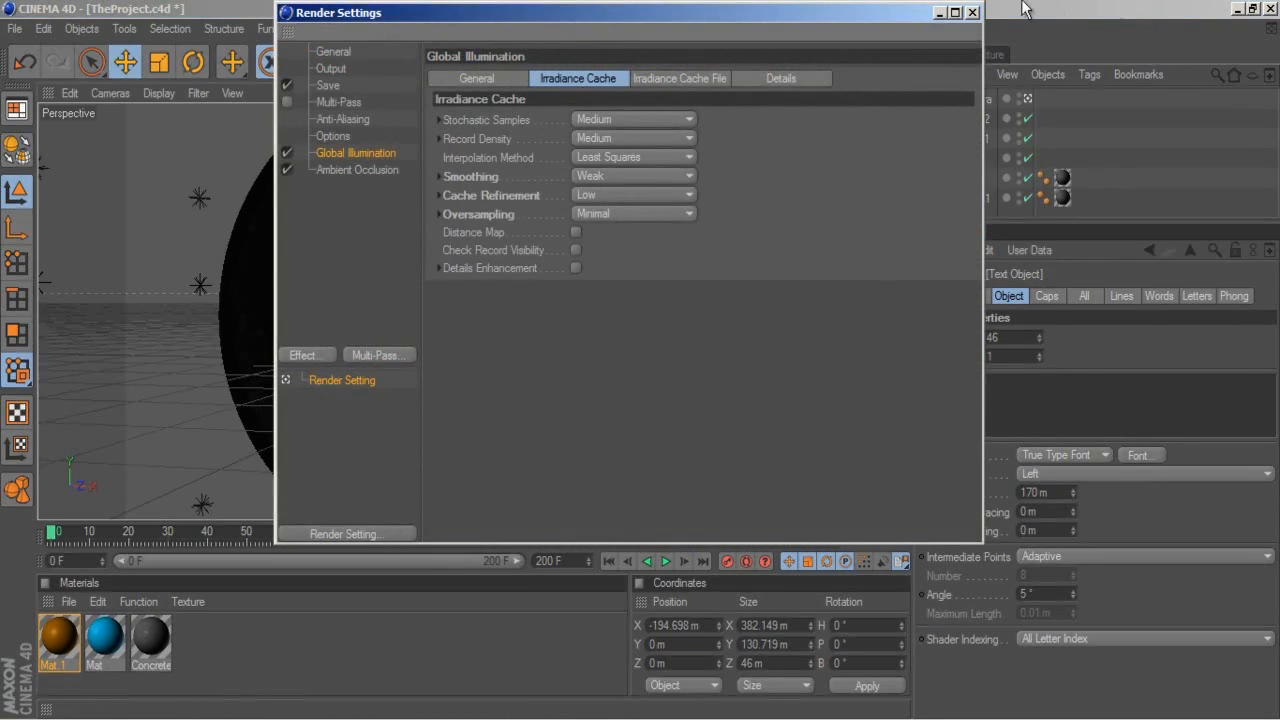
pyautogui.click(972, 12)
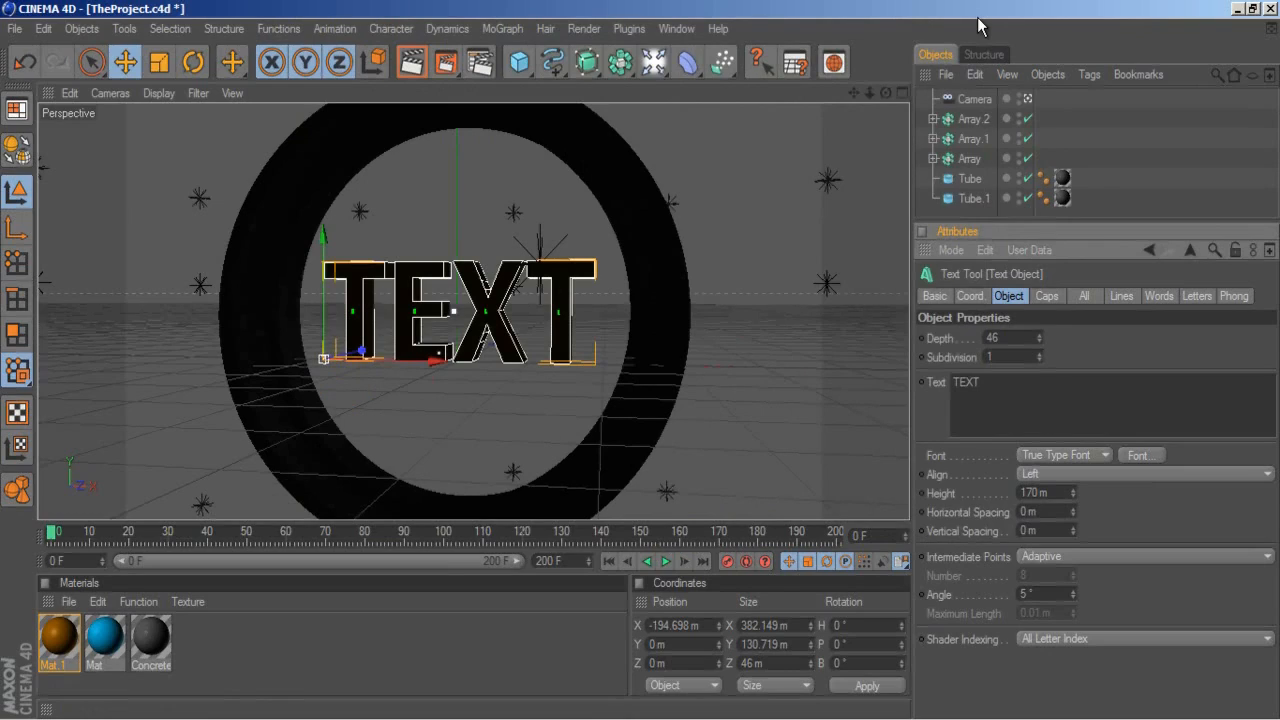